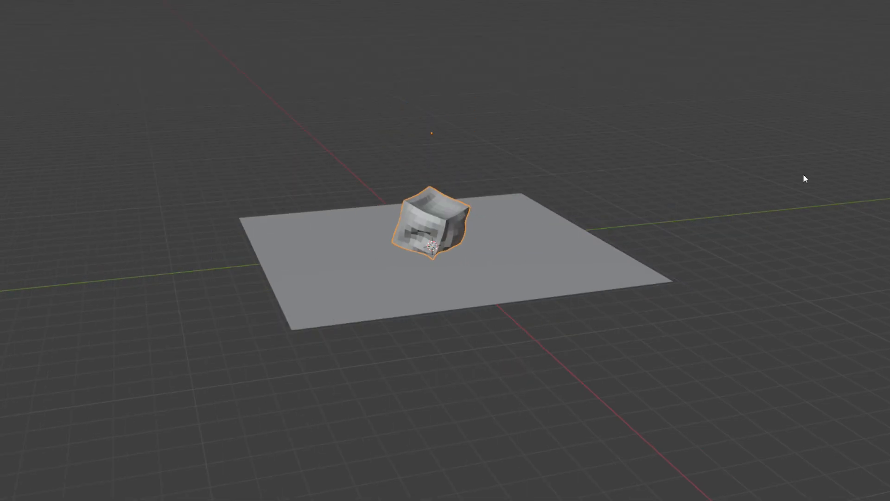
Bring up the Add menu's Mesh submenu over the empty viewport
{"action": "left_click", "coordinate": [467, 208]}
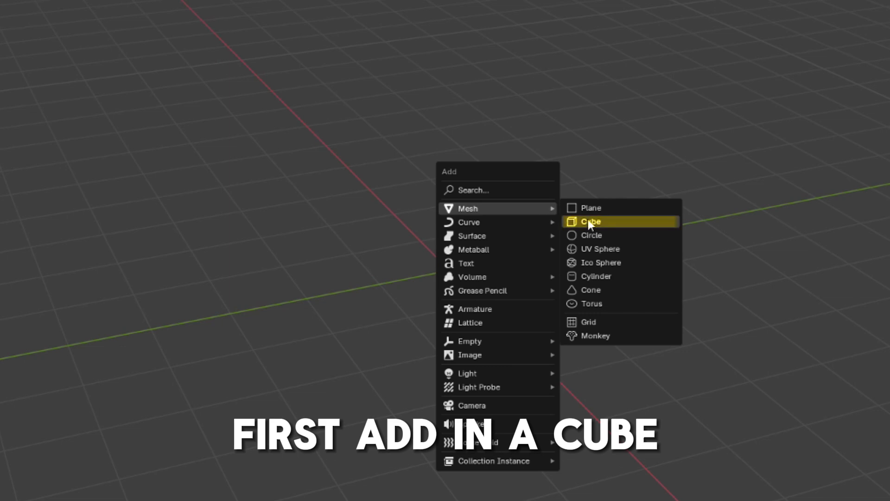
Add a cube and subdivide its mesh twice into a four-by-four face grid
{"action": "left_click", "coordinate": [590, 222]}
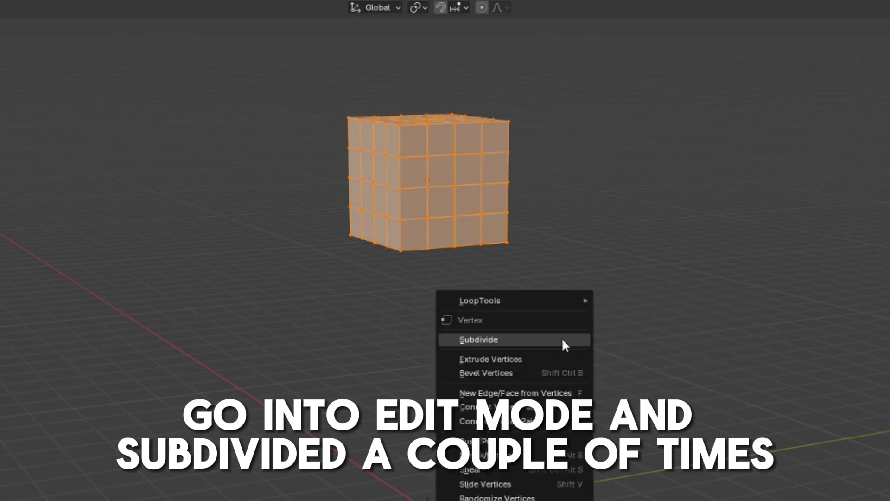
{"action": "left_click", "coordinate": [478, 339]}
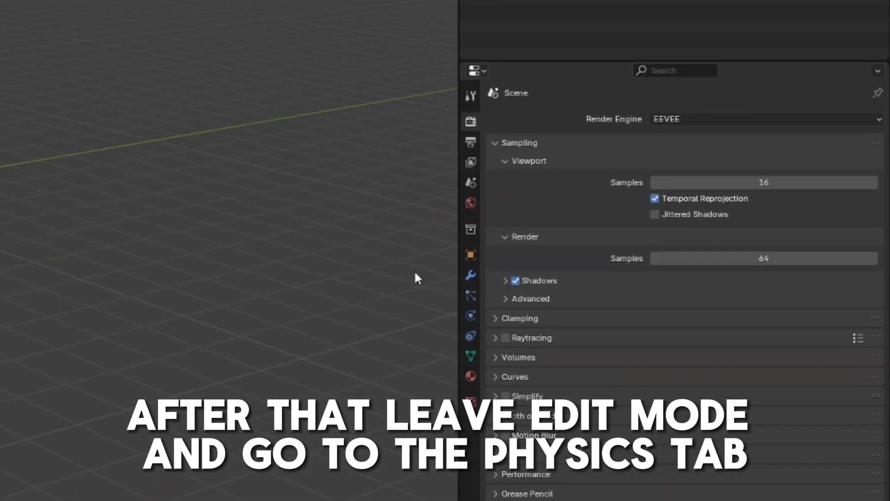
Add a Soft Body simulation to the cube from Physics Properties
{"action": "left_click", "coordinate": [470, 315]}
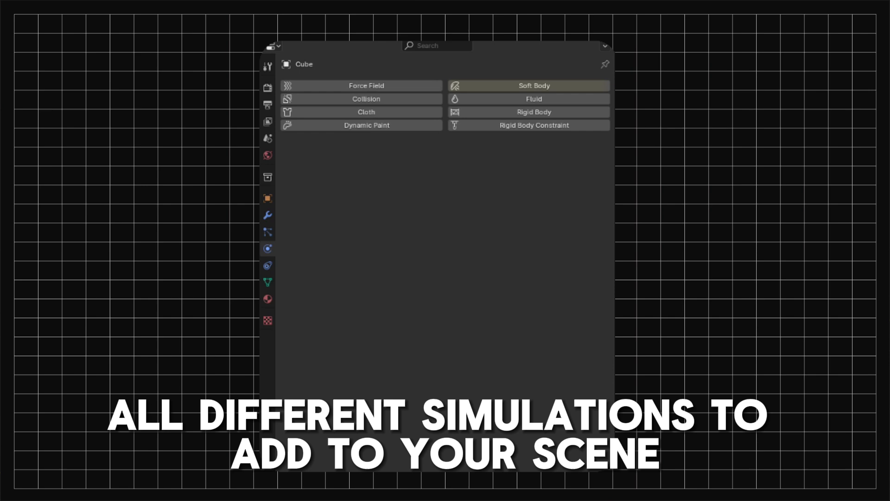
{"action": "left_click", "coordinate": [528, 85]}
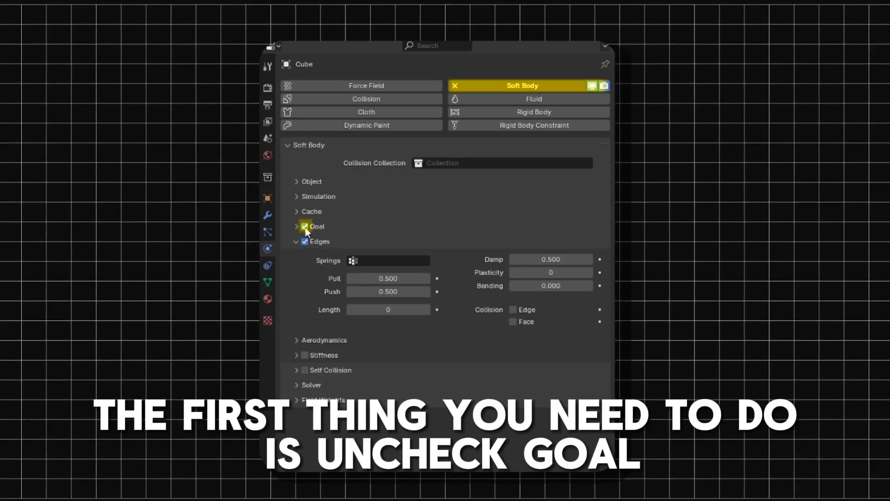
Disable the soft body's Goal option and enable Stiff Quads stiffness
{"action": "left_click", "coordinate": [305, 226]}
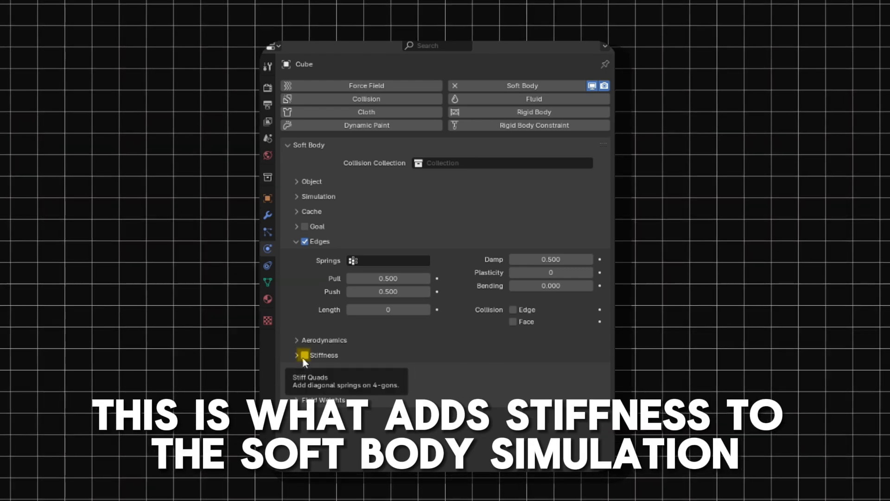
{"action": "left_click", "coordinate": [305, 354]}
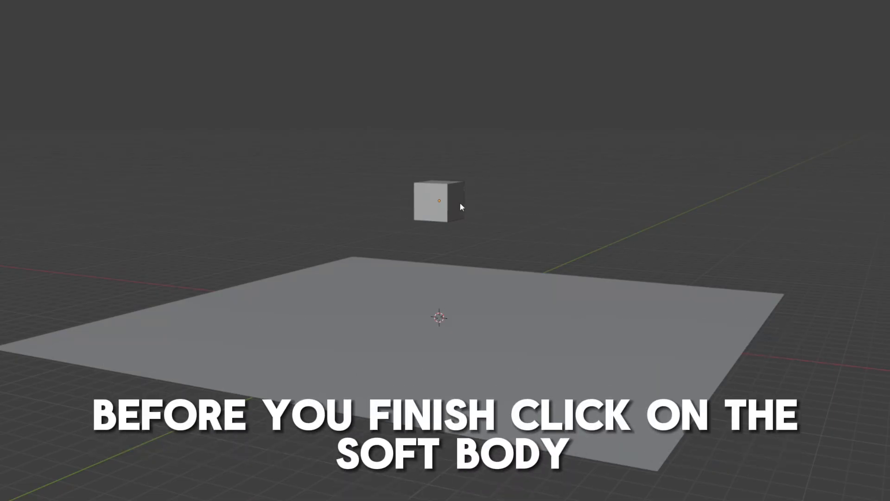
Shade the cube smooth and add a level-2 Subdivision Surface modifier
{"action": "left_click", "coordinate": [437, 204]}
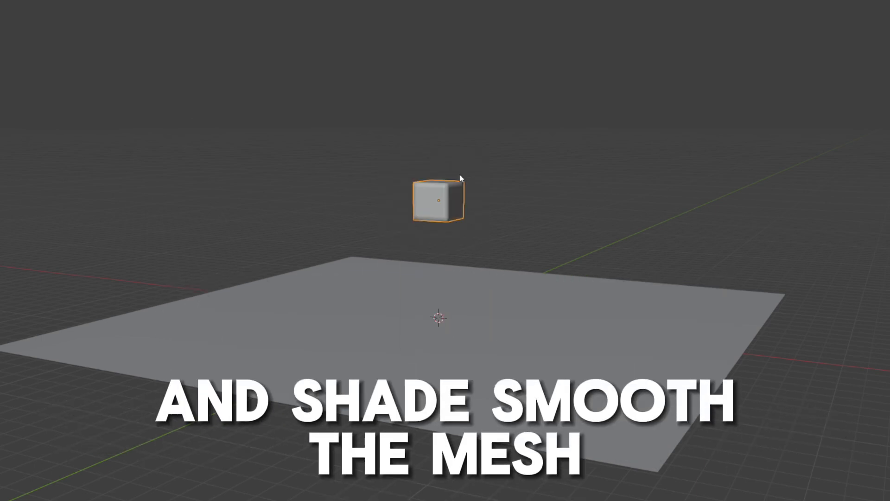
{"action": "key", "text": "ctrl+2"}
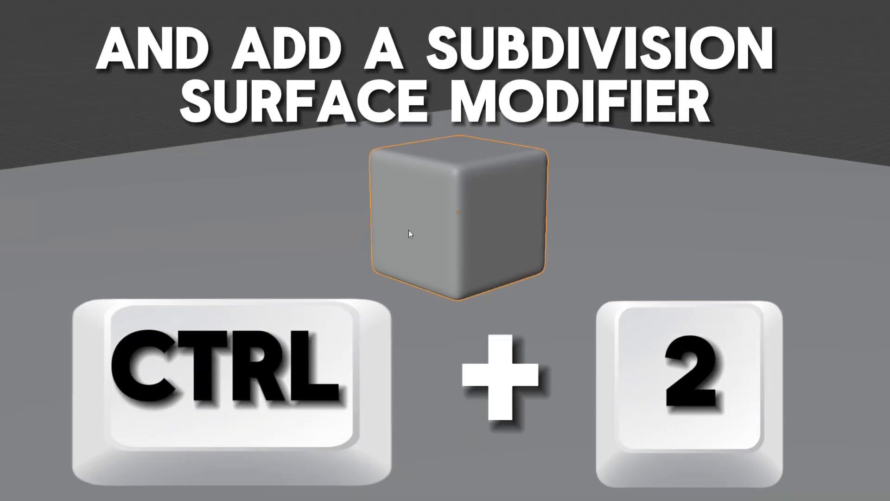